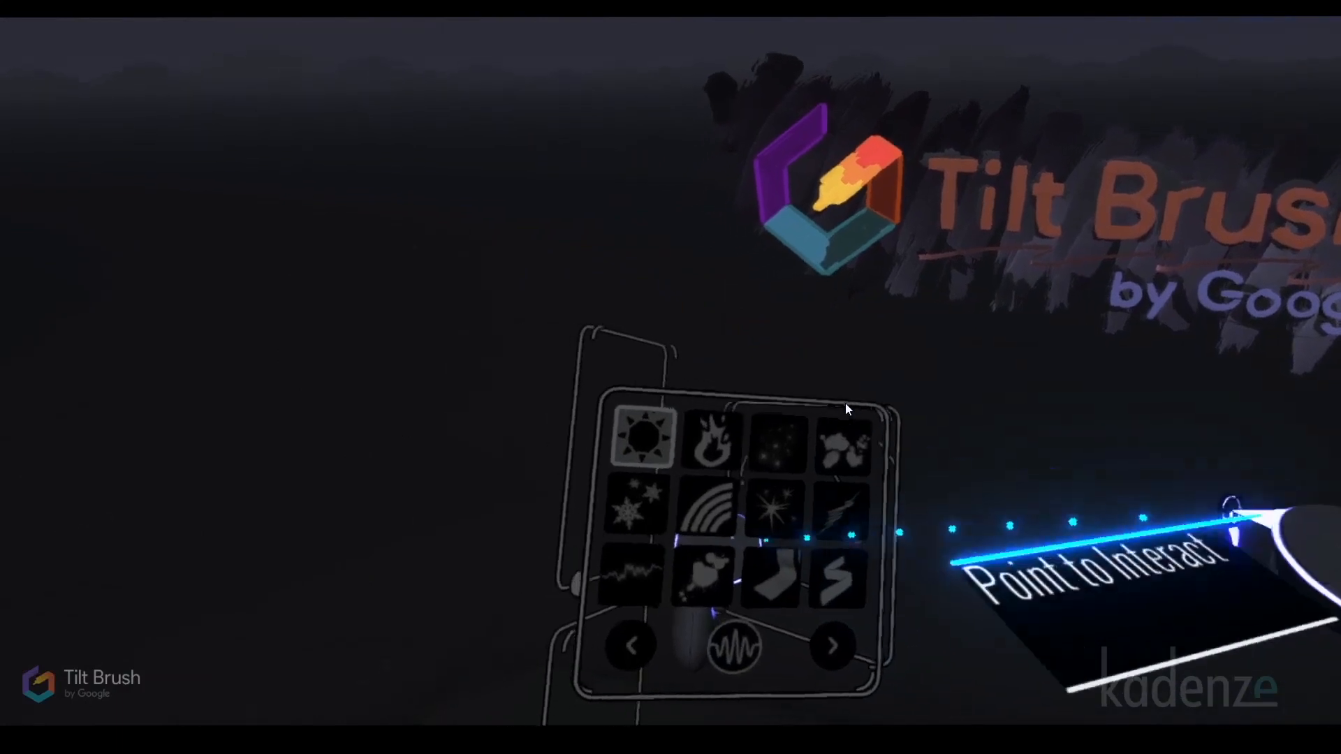
Step: Select a glowing brush from the brush palette on the left controller
left_click(651, 441)
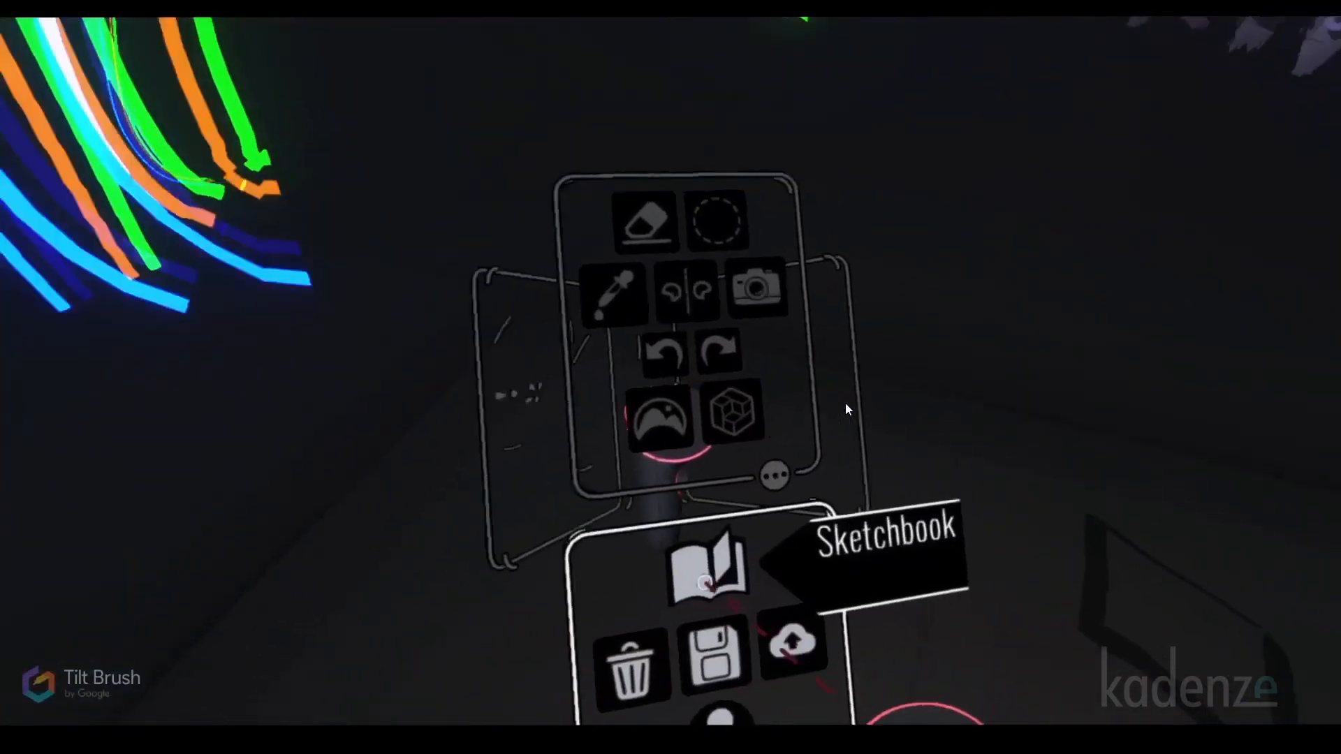
Step: Load the featured Starry Night sketch from the Sketchbook, discarding the current glowing sketch
left_click(705, 569)
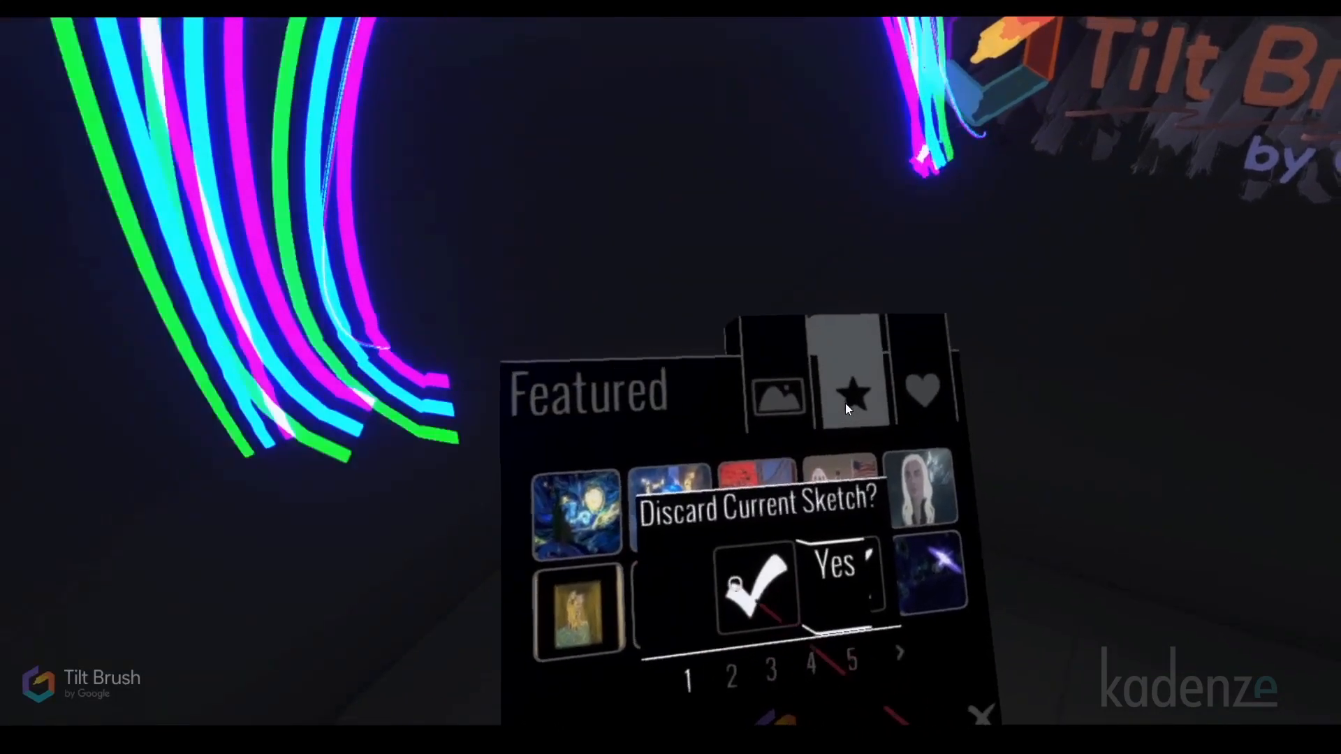
left_click(834, 568)
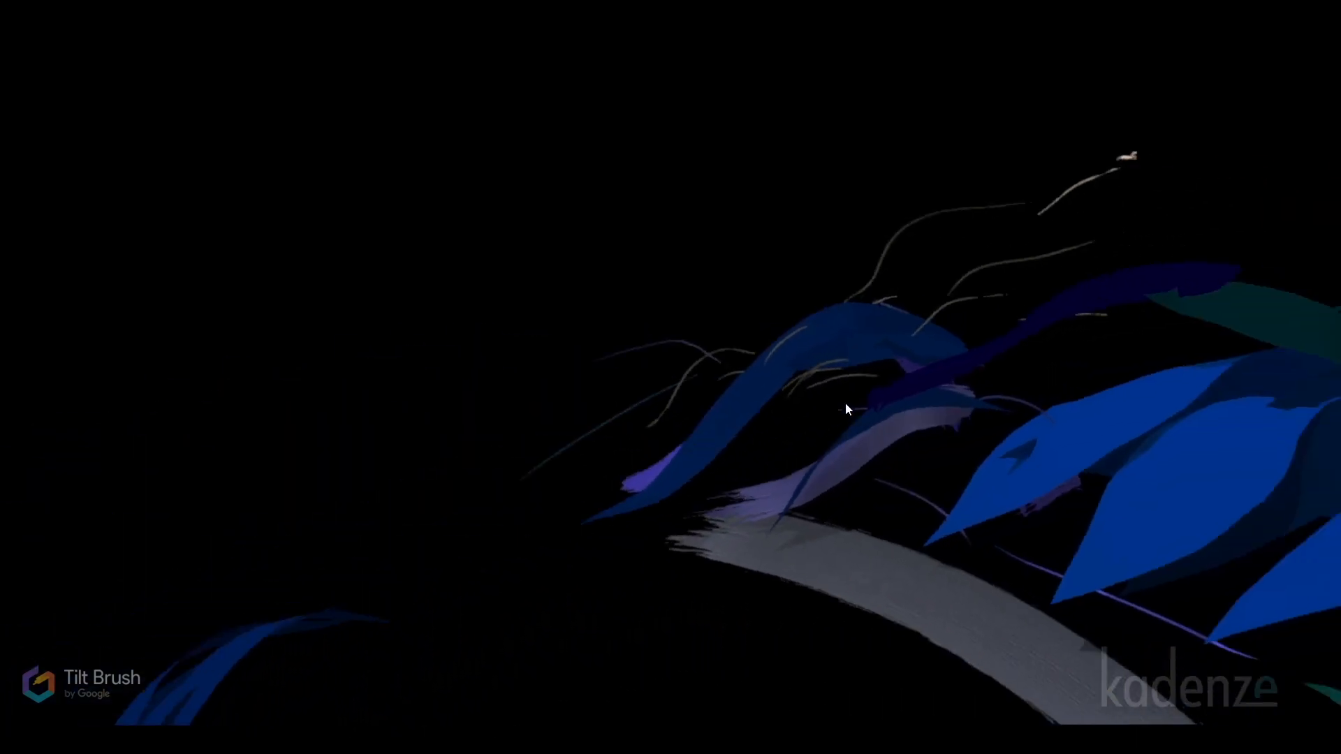